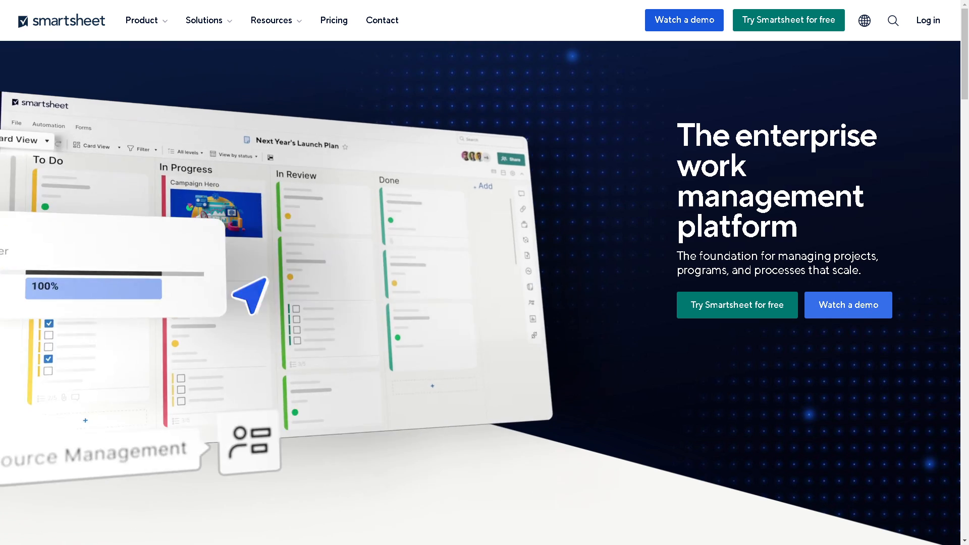
- Reach the Smartsheet sign-in page from the website's Log in link
{"action": "left_click", "coordinate": [103, 152]}
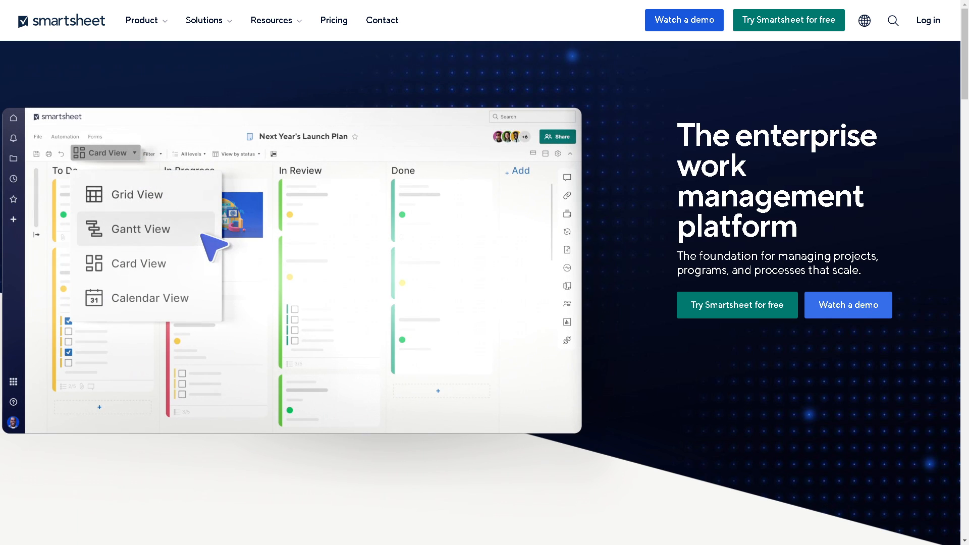
{"action": "scroll", "scroll_direction": "down", "scroll_amount": 3}
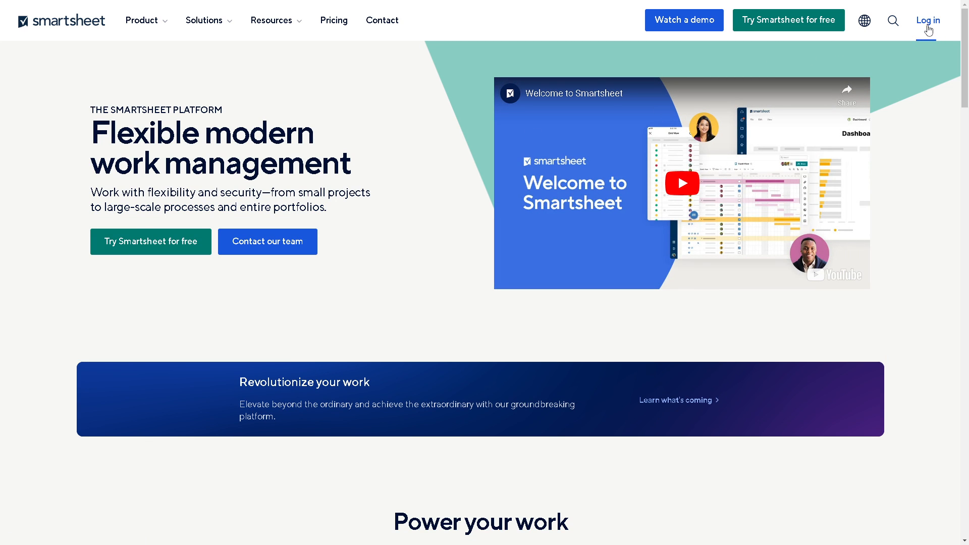
{"action": "left_click", "coordinate": [927, 20]}
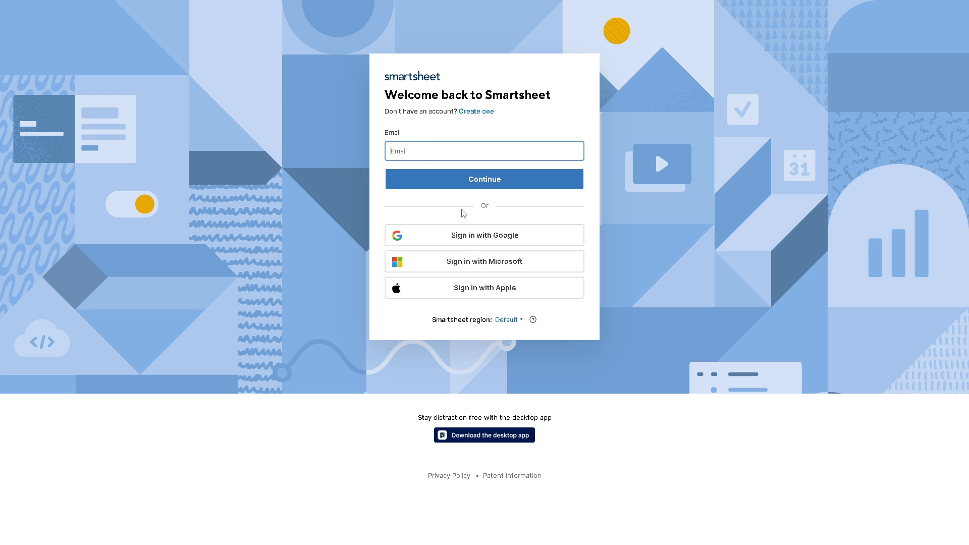
{"action": "mouse_move", "coordinate": [465, 245]}
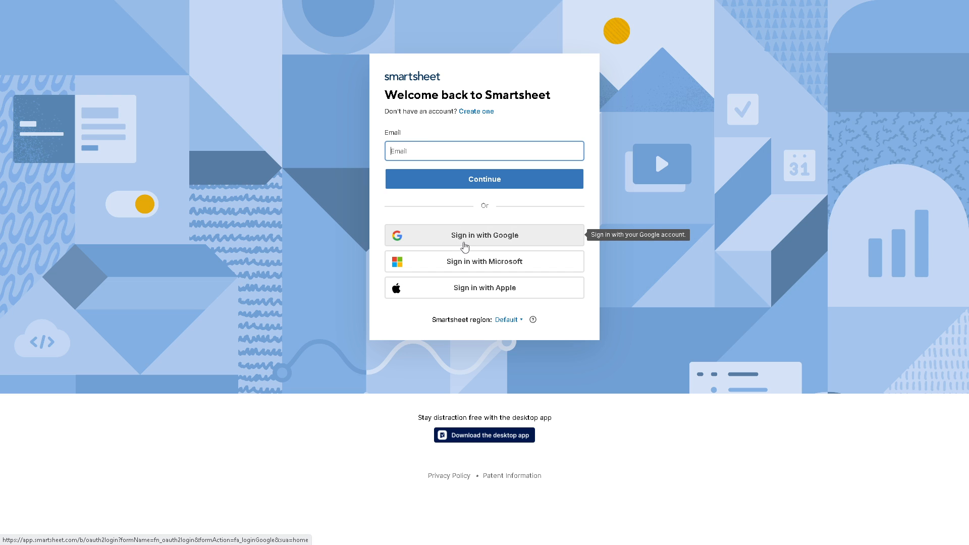
{"action": "mouse_move", "coordinate": [456, 298]}
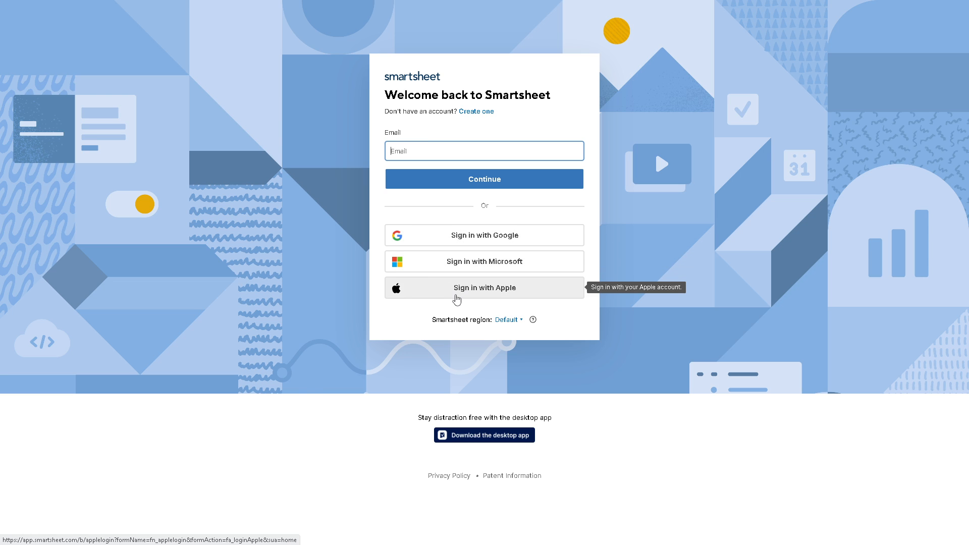
{"action": "mouse_move", "coordinate": [454, 327]}
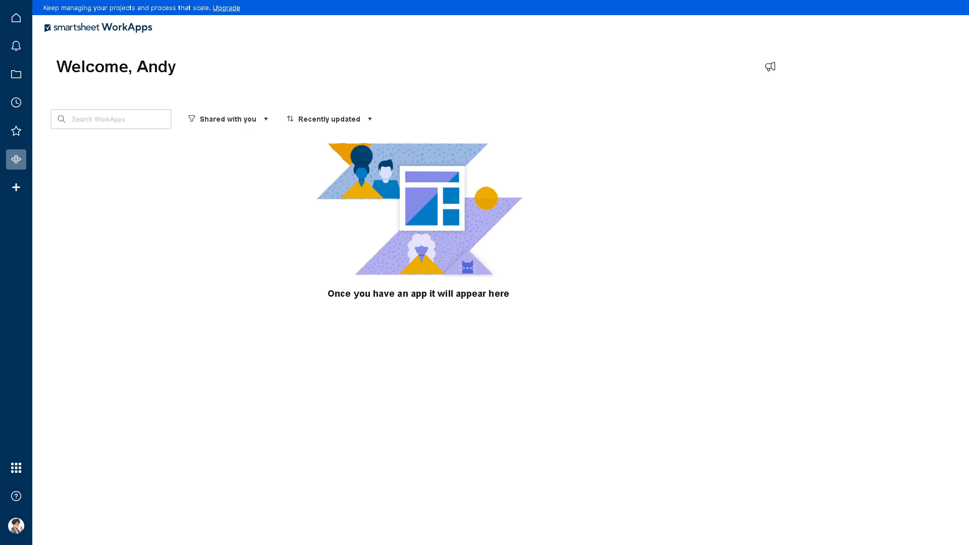
{"action": "mouse_move", "coordinate": [16, 131]}
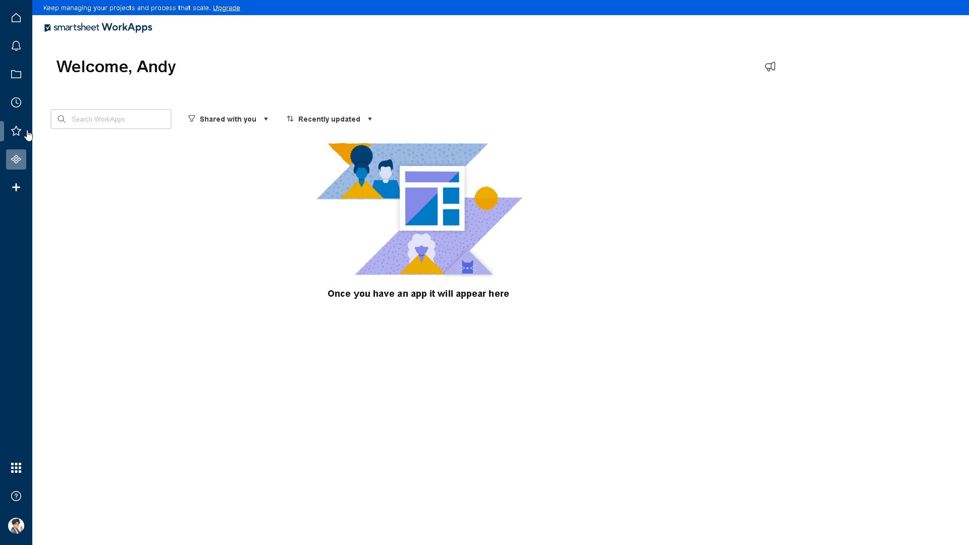
{"action": "mouse_move", "coordinate": [16, 102]}
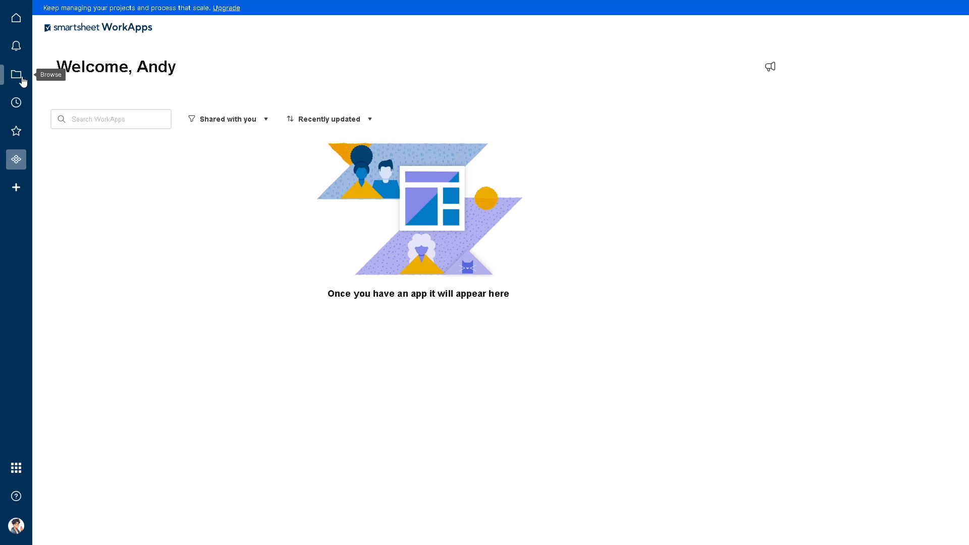
{"action": "mouse_move", "coordinate": [17, 46]}
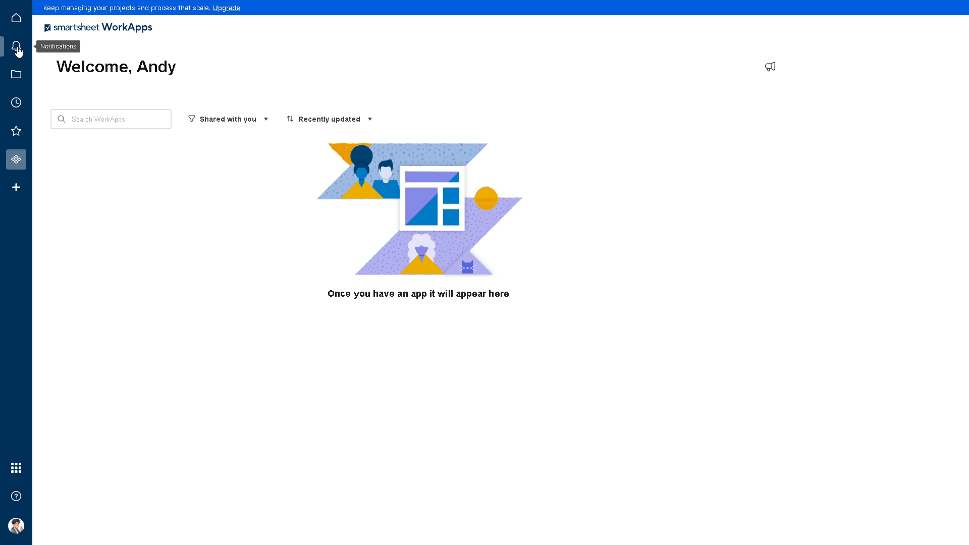
{"action": "mouse_move", "coordinate": [17, 18]}
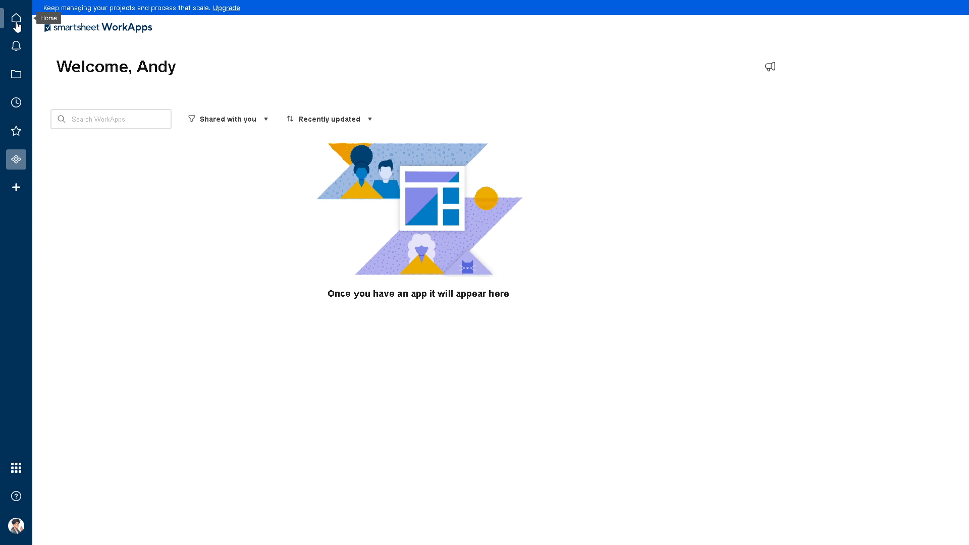
{"action": "mouse_move", "coordinate": [16, 102]}
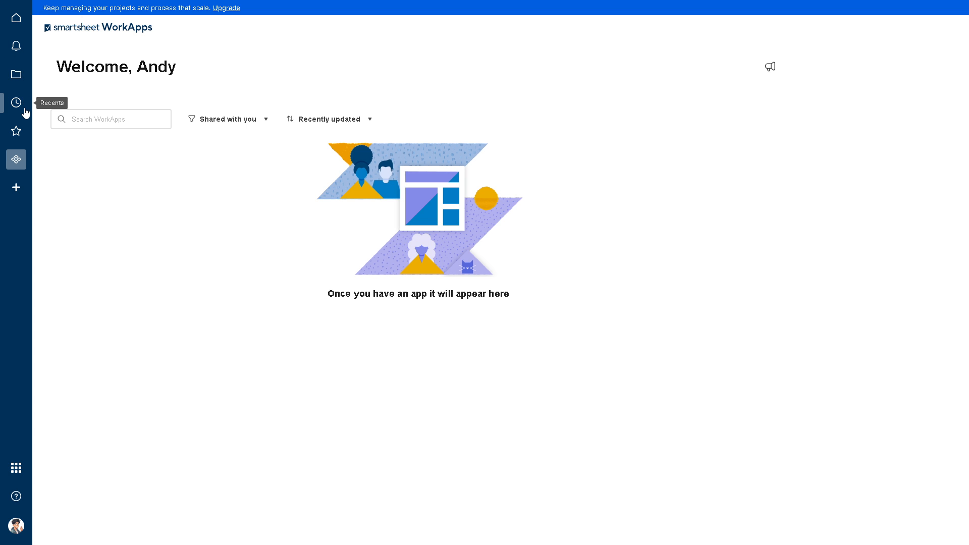
{"action": "mouse_move", "coordinate": [16, 132]}
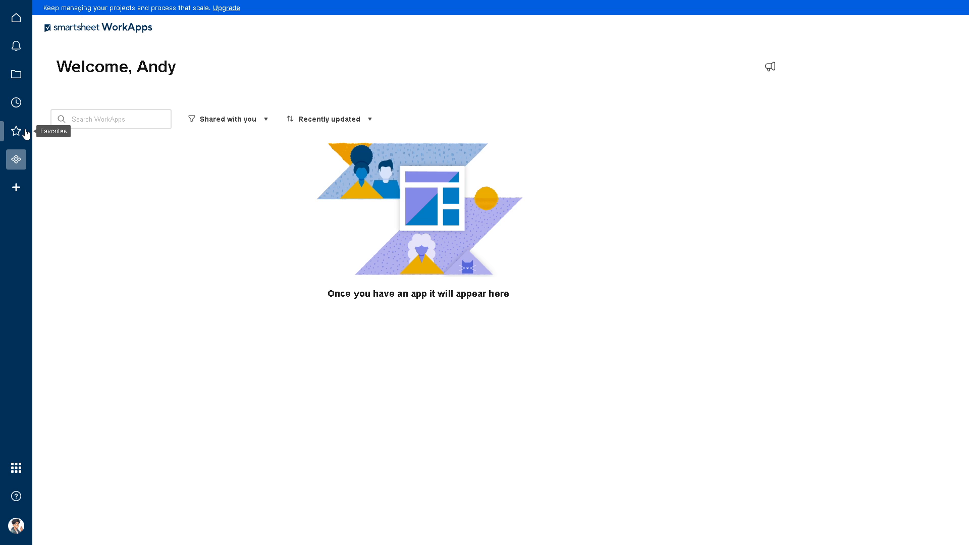
{"action": "mouse_move", "coordinate": [25, 177]}
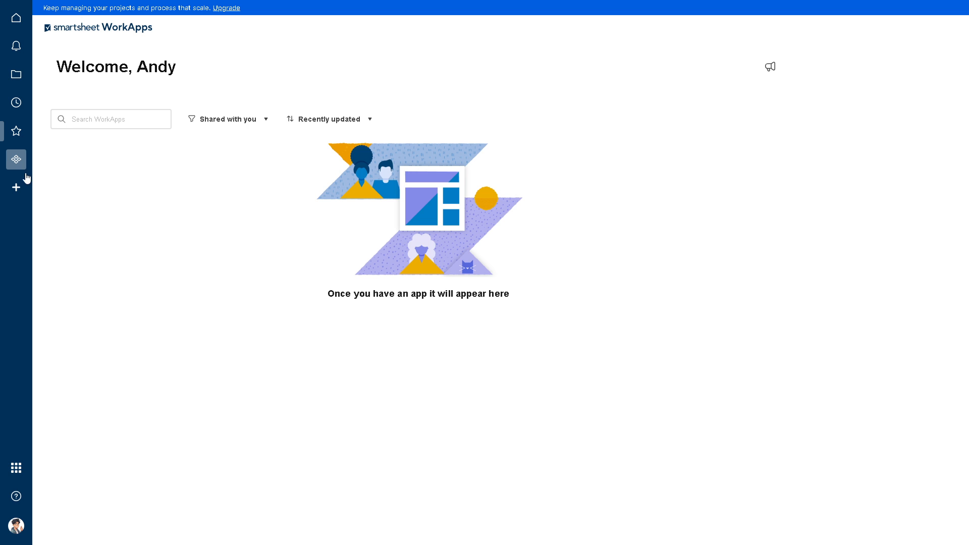
{"action": "mouse_move", "coordinate": [16, 17]}
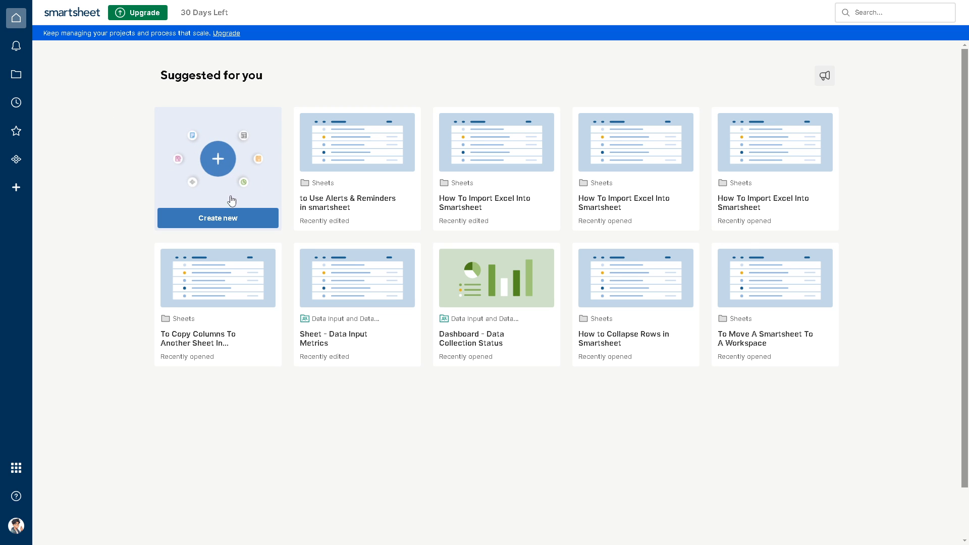
- Show the Create new menu of item types on the home page
{"action": "left_click", "coordinate": [217, 159]}
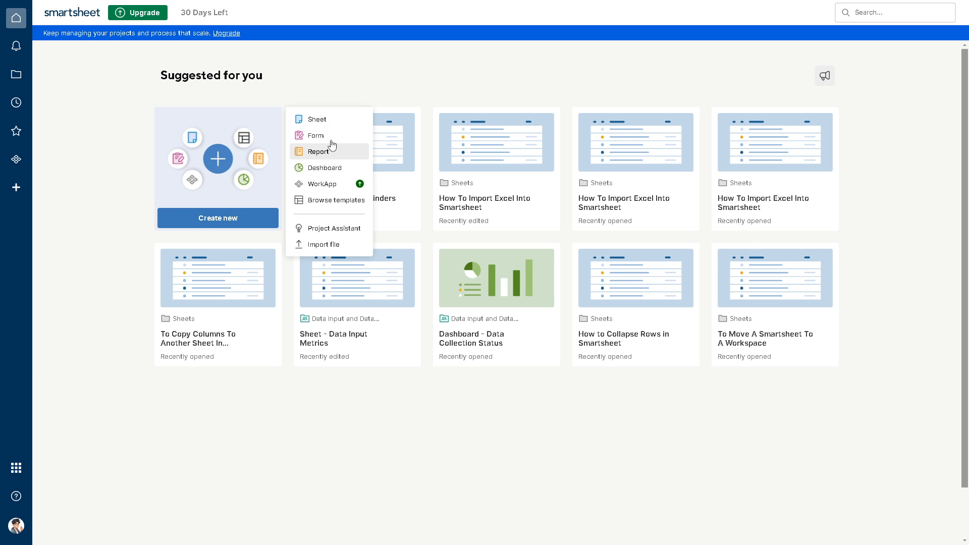
{"action": "mouse_move", "coordinate": [326, 119]}
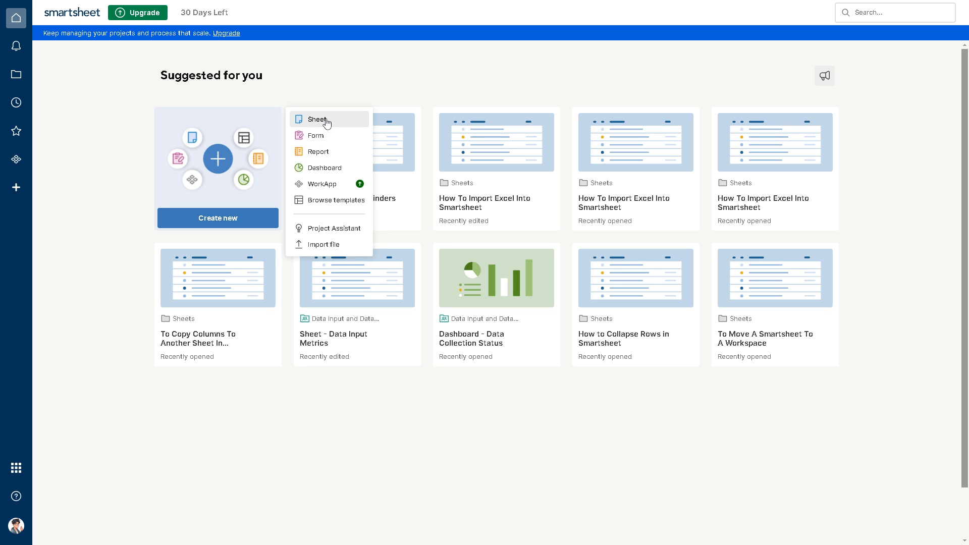
- Create a new sheet named 'How to Use Cell Linking in smartsheet'
{"action": "left_click", "coordinate": [317, 119]}
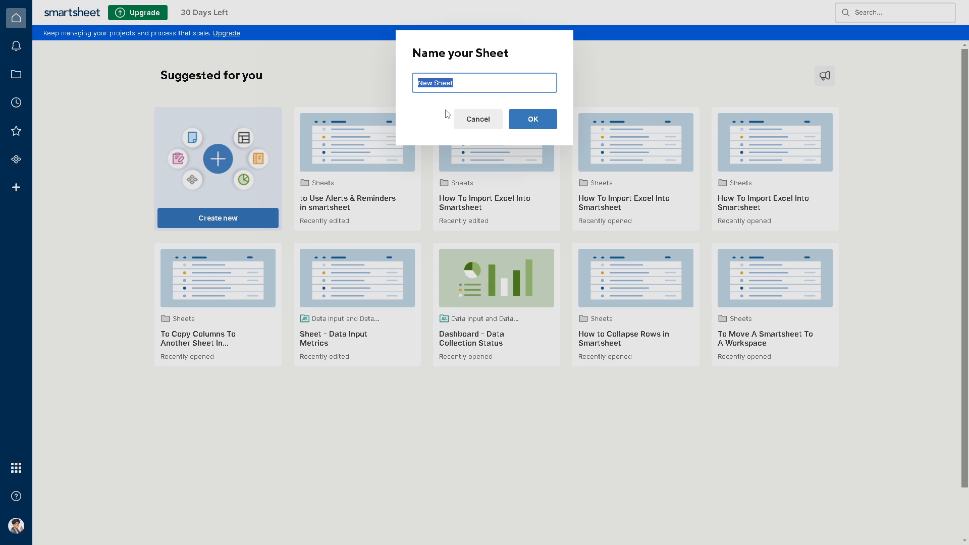
{"action": "type", "text": "to Use Cell Linking in smartsheet"}
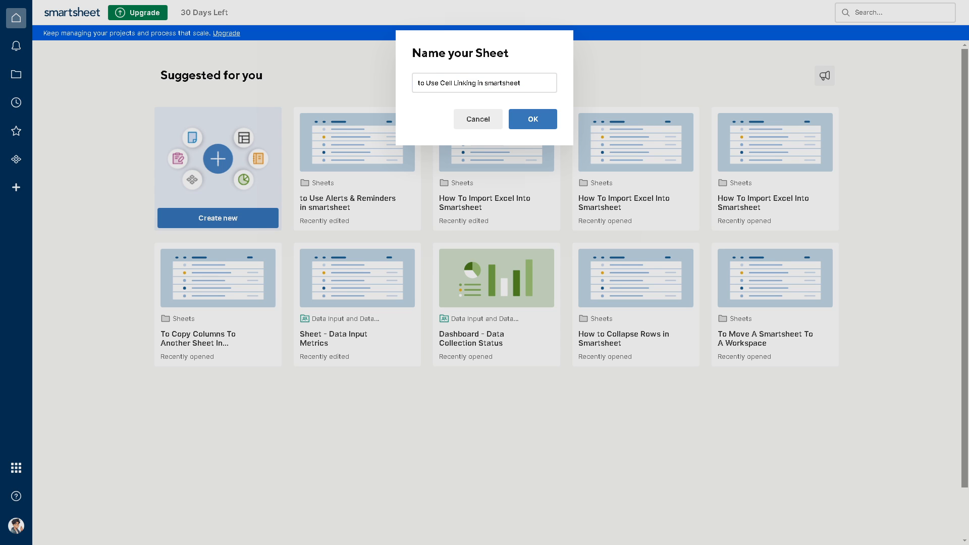
{"action": "type", "text": "How to Use Cell Linking in smartsheet"}
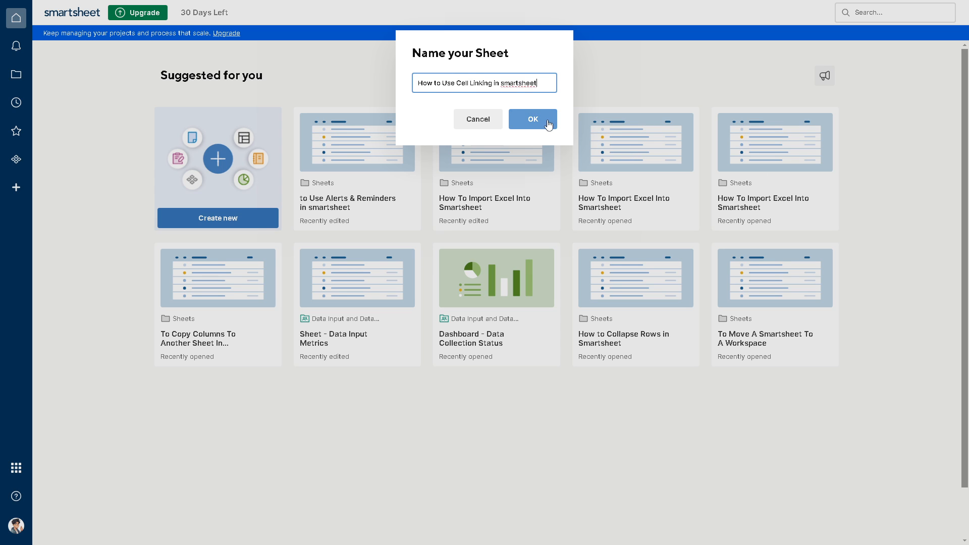
{"action": "left_click", "coordinate": [532, 118]}
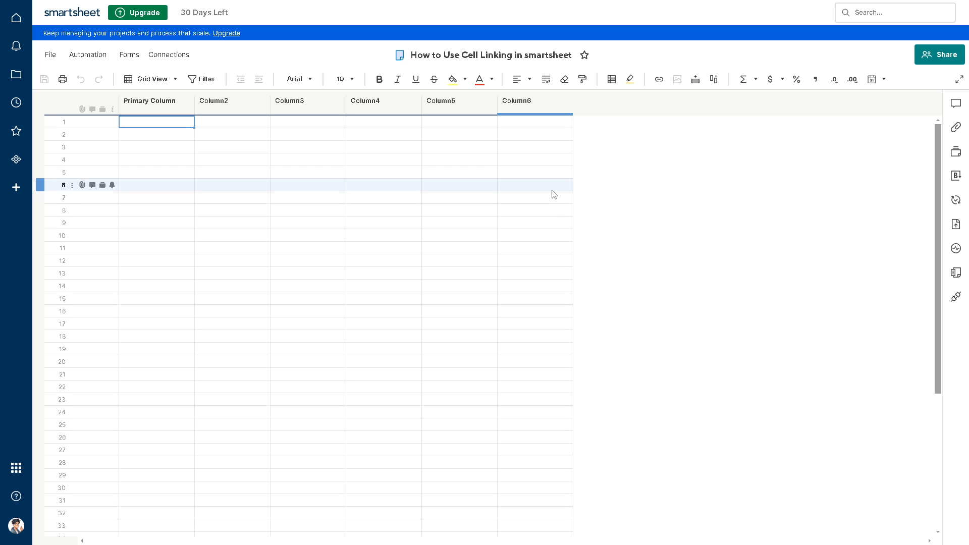
- Select row 1 across Column2 to Column6 in the empty sheet
{"action": "left_click", "coordinate": [204, 121]}
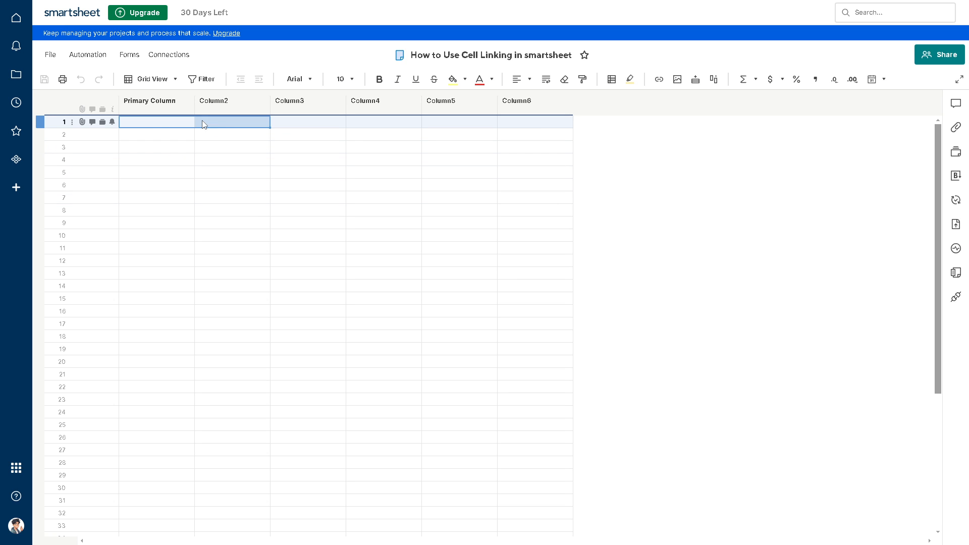
{"action": "left_click_drag", "start_coordinate": [204, 121], "coordinate": [407, 122]}
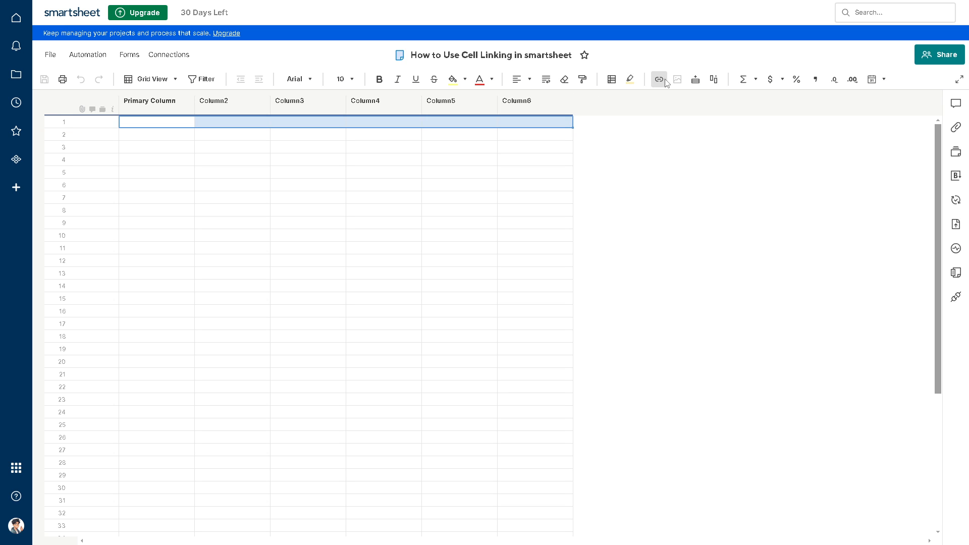
{"action": "mouse_move", "coordinate": [658, 80]}
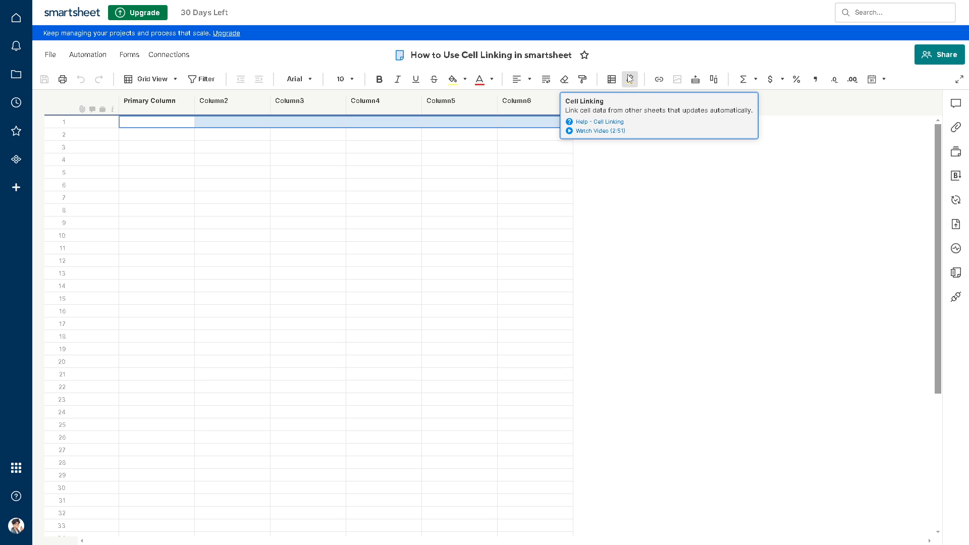
- Start an inbound cell link and preview candidate source sheets, dismissing empty-sheet warnings
{"action": "left_click", "coordinate": [629, 79]}
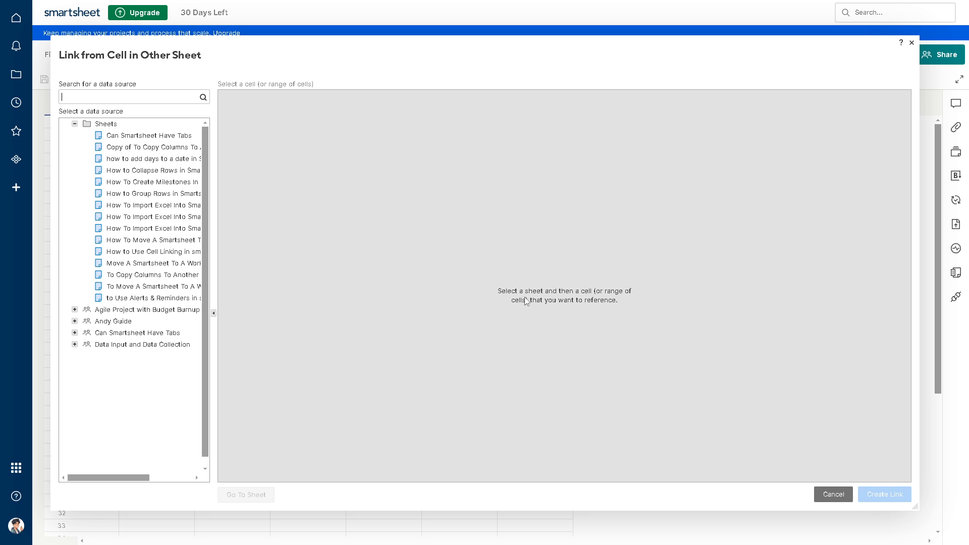
{"action": "mouse_move", "coordinate": [633, 297]}
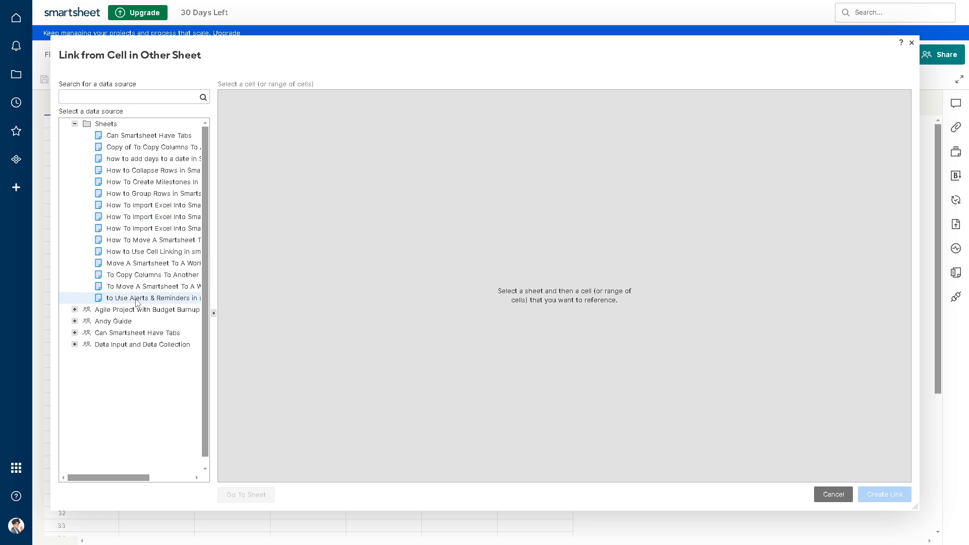
{"action": "left_click", "coordinate": [151, 135]}
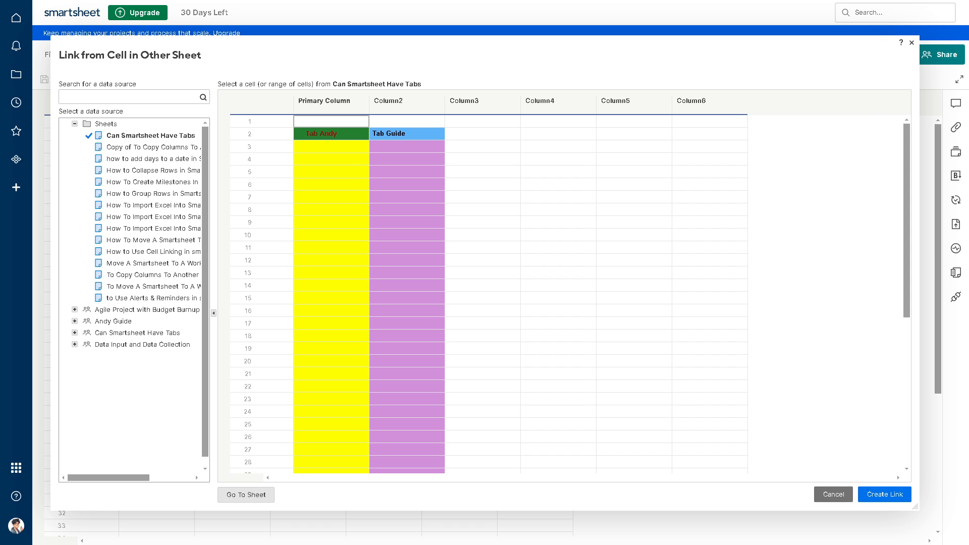
{"action": "left_click", "coordinate": [459, 285]}
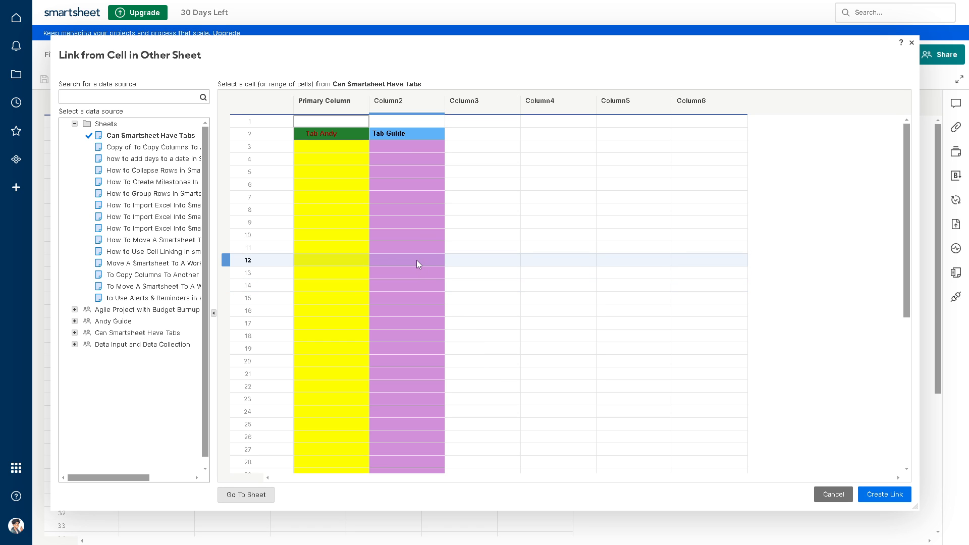
{"action": "left_click", "coordinate": [152, 228]}
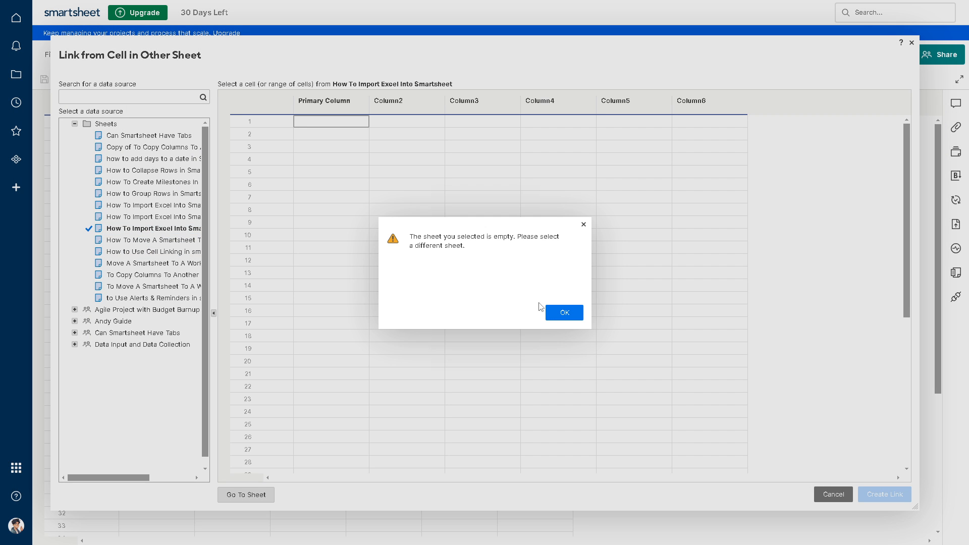
{"action": "left_click", "coordinate": [564, 312]}
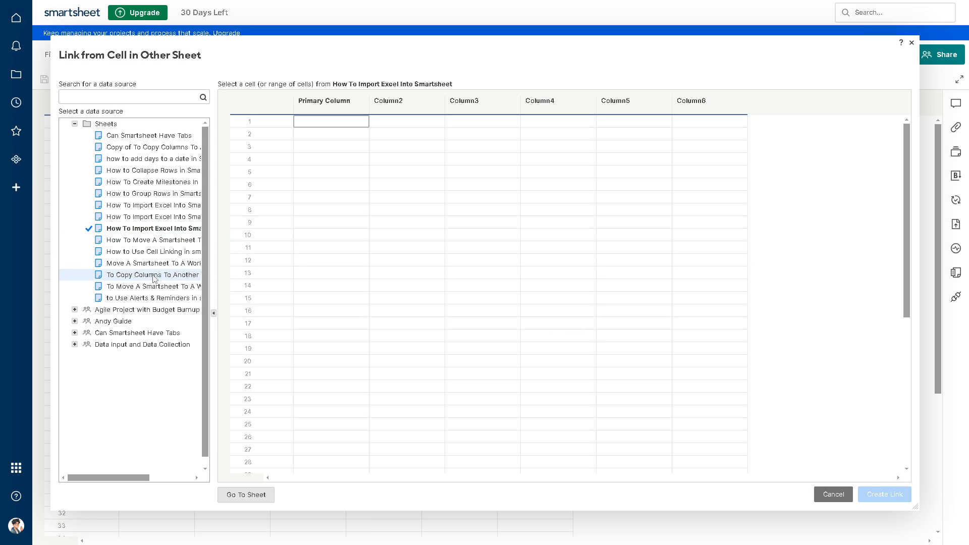
{"action": "left_click", "coordinate": [152, 274]}
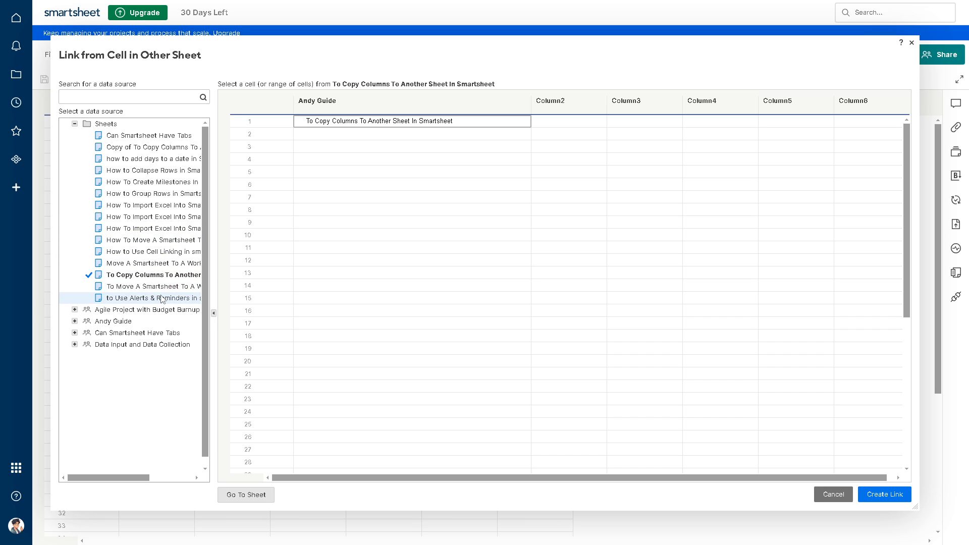
{"action": "left_click", "coordinate": [152, 298]}
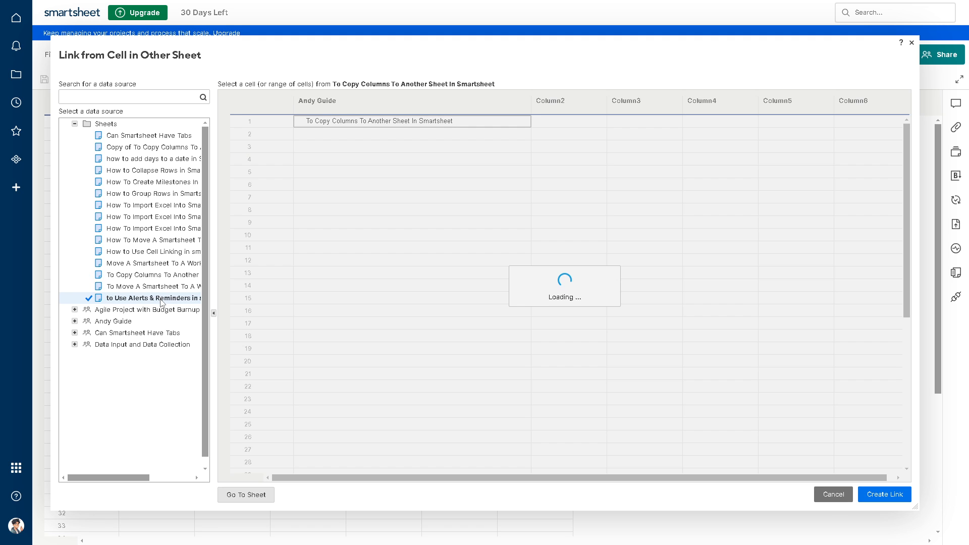
{"action": "left_click", "coordinate": [151, 298]}
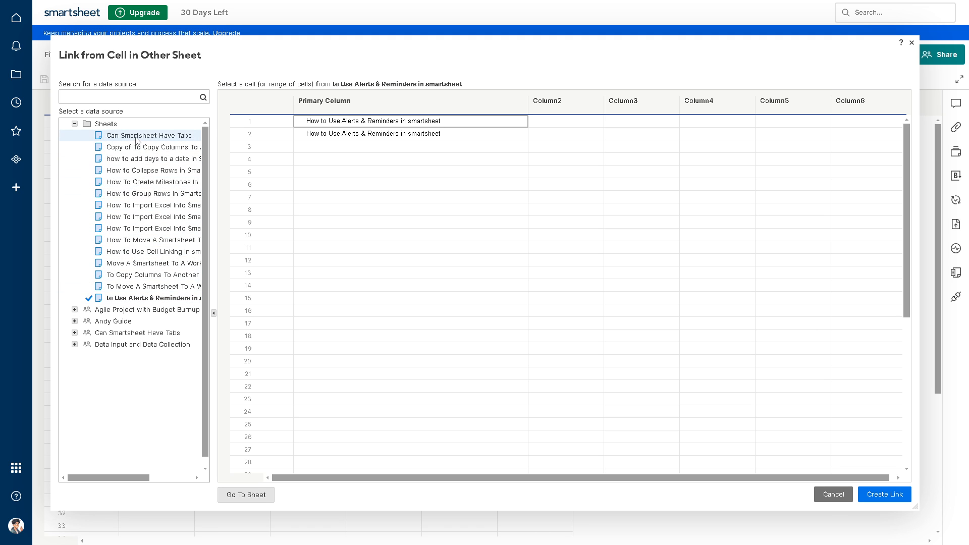
- Preview more sheets and settle on 'How to Group Rows in Smartsheet' as the source
{"action": "left_click", "coordinate": [149, 135]}
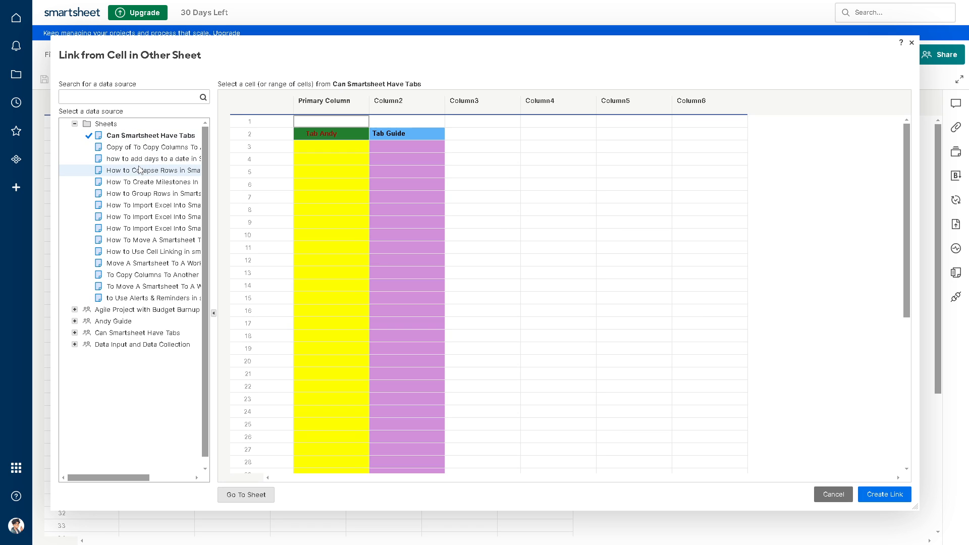
{"action": "left_click", "coordinate": [152, 147]}
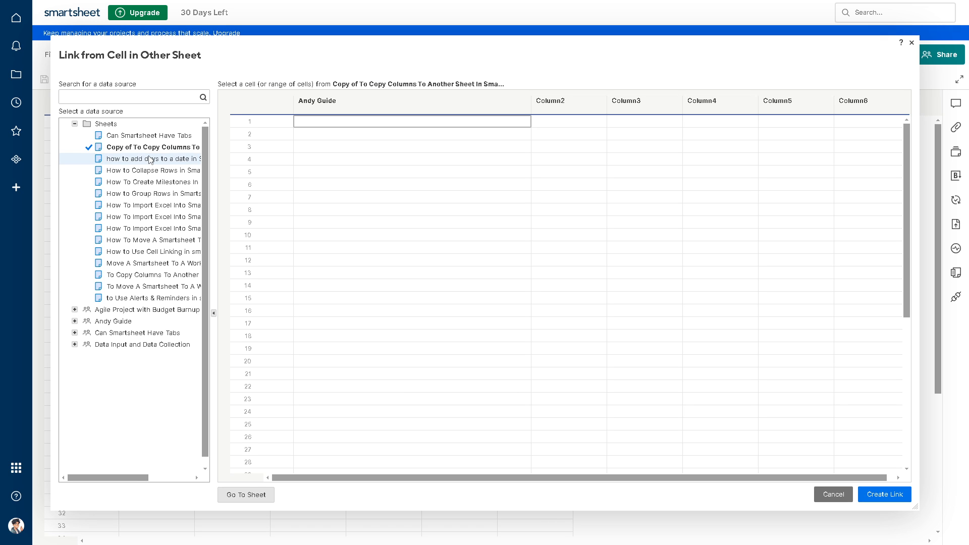
{"action": "left_click", "coordinate": [152, 158]}
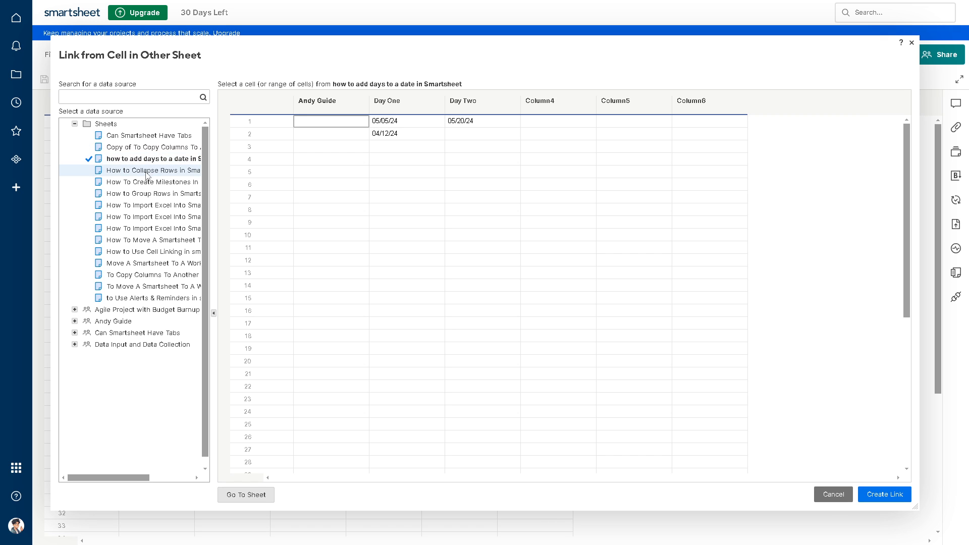
{"action": "left_click", "coordinate": [152, 170]}
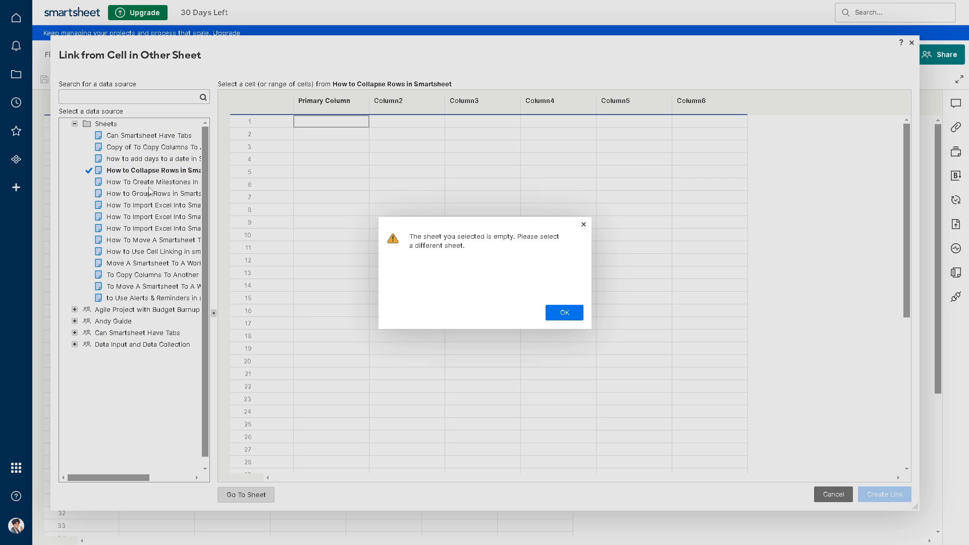
{"action": "left_click", "coordinate": [562, 313]}
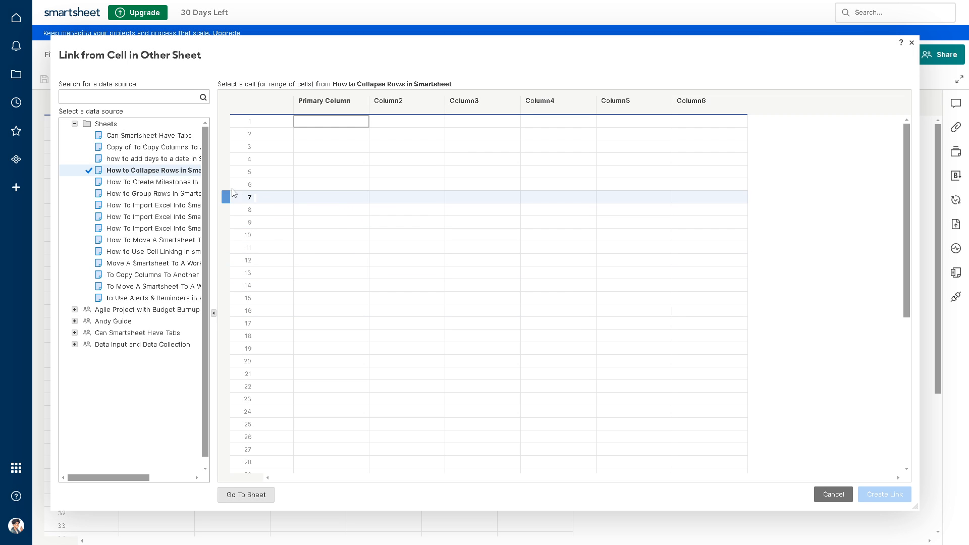
{"action": "left_click", "coordinate": [151, 193]}
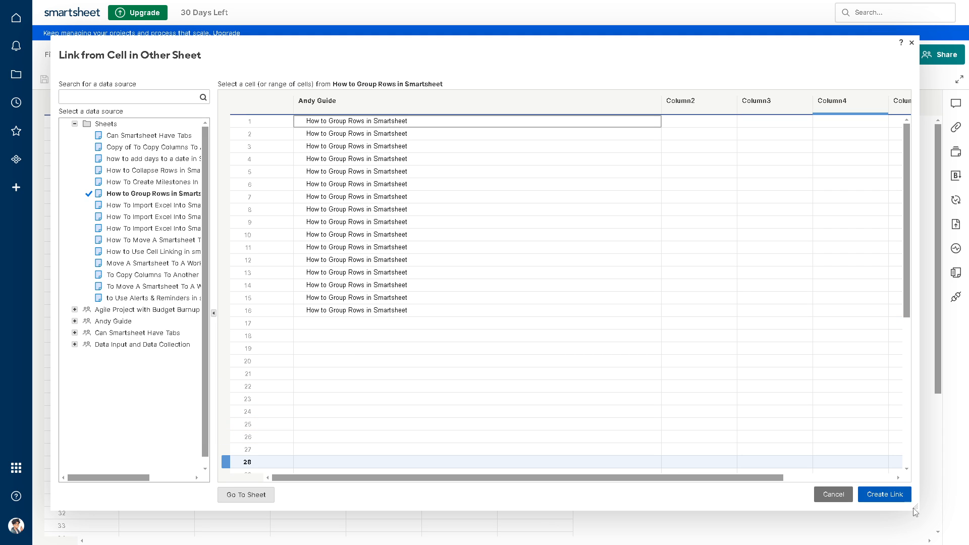
- Create the link so row 1's cell shows 'How to Group Rows'
{"action": "left_click", "coordinate": [884, 494]}
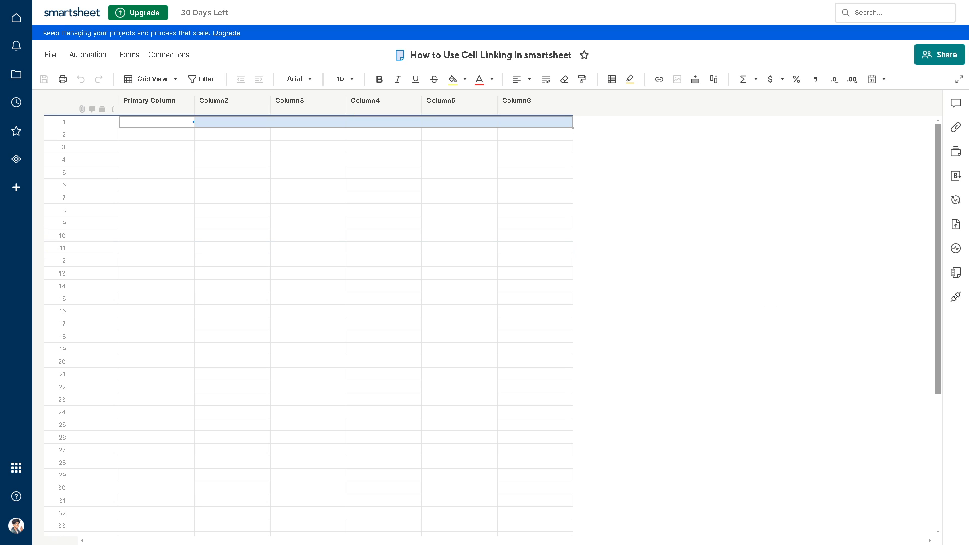
{"action": "mouse_move", "coordinate": [645, 260]}
{"action": "type", "text": "How to Group Rows"}
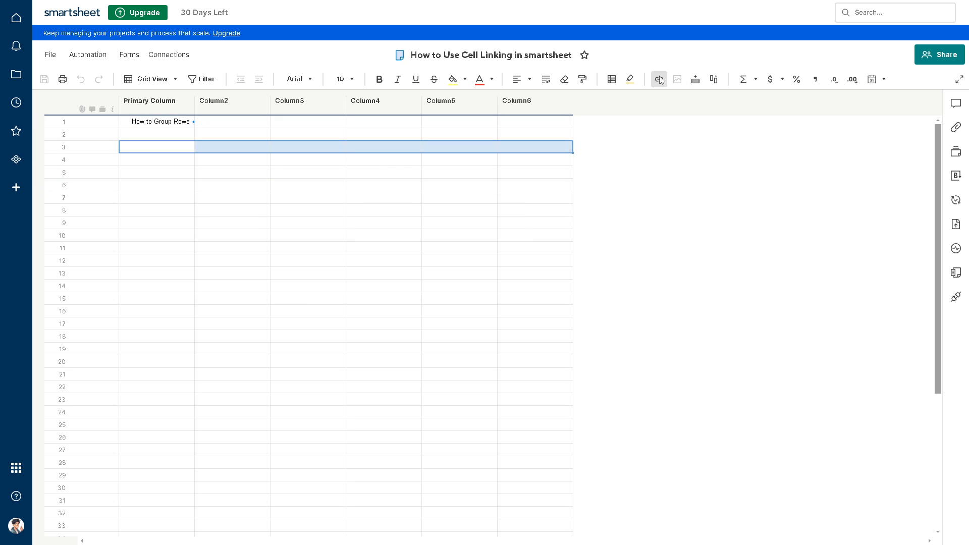
- Link row 3 to a cell from the 'Can Smartsheet Have Tabs' sheet and create the link
{"action": "left_click", "coordinate": [658, 79]}
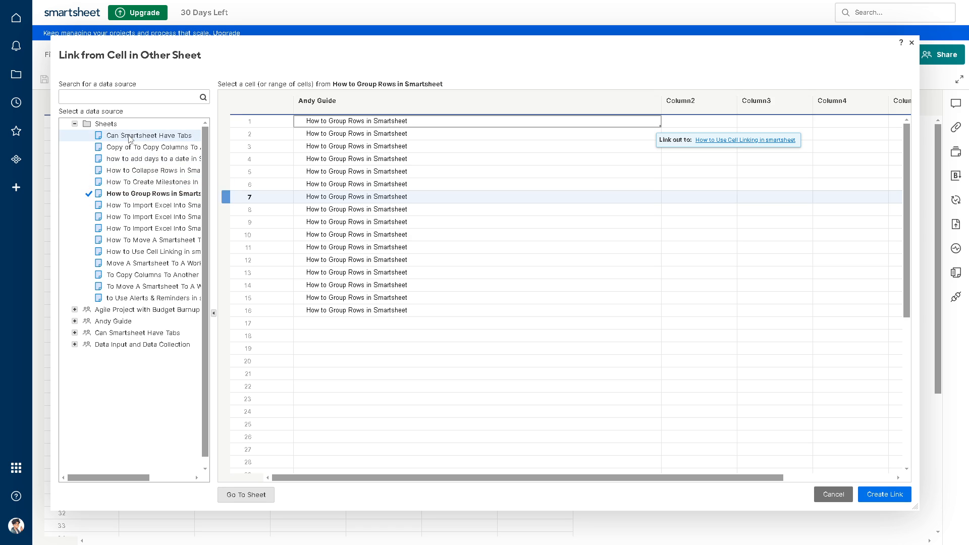
{"action": "left_click", "coordinate": [149, 136]}
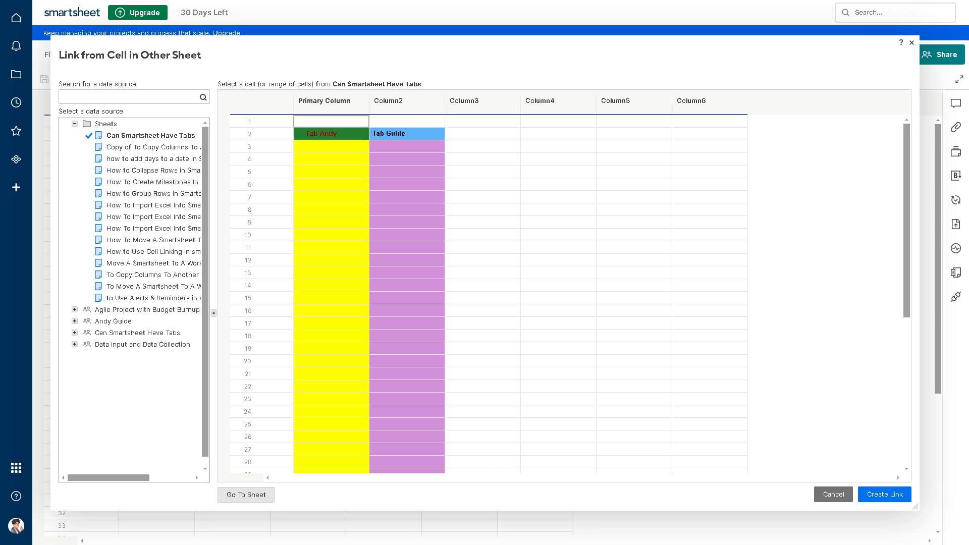
{"action": "left_click", "coordinate": [523, 273]}
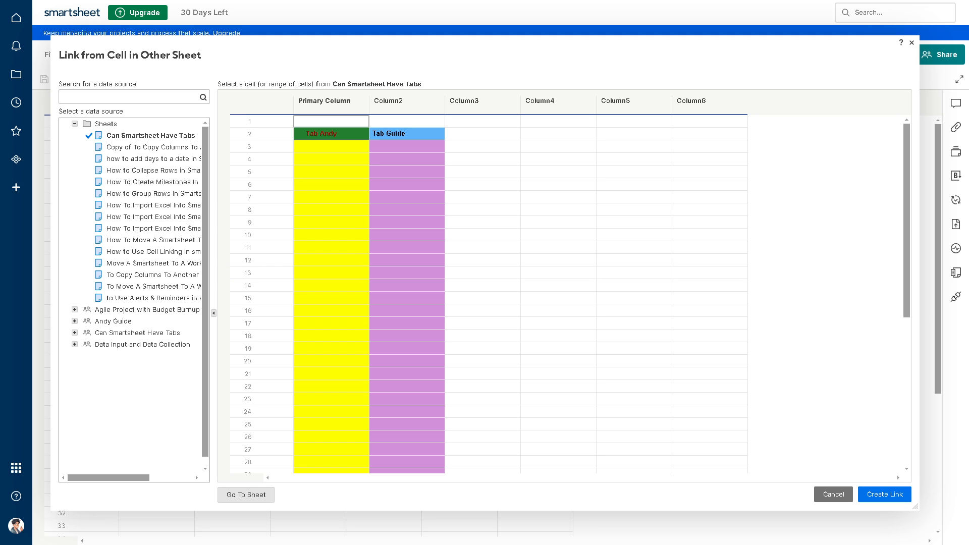
{"action": "left_click", "coordinate": [314, 260]}
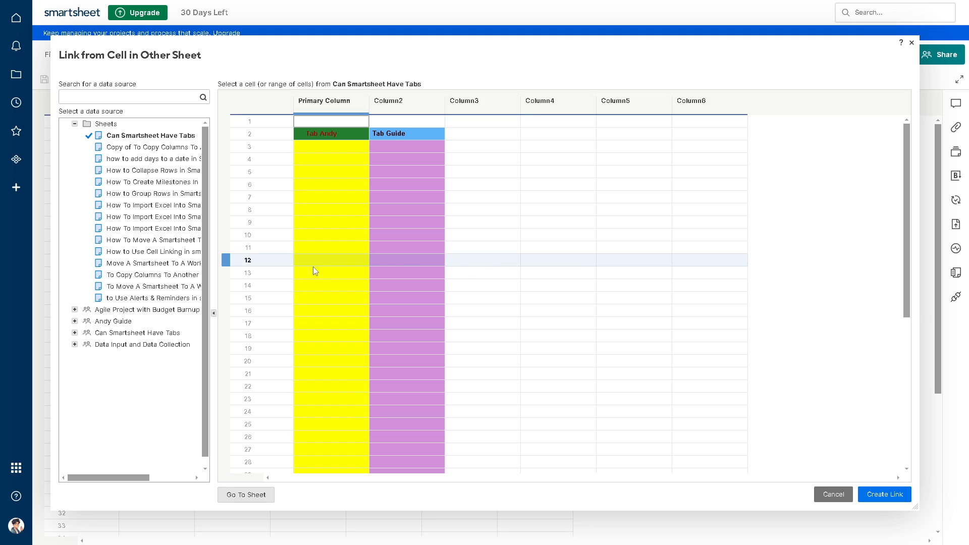
{"action": "left_click", "coordinate": [317, 272]}
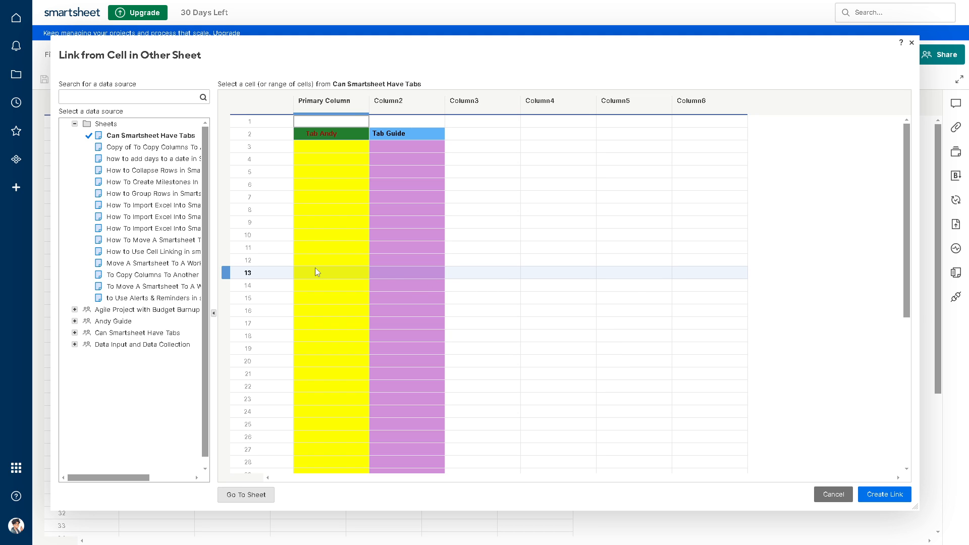
{"action": "left_click", "coordinate": [331, 120]}
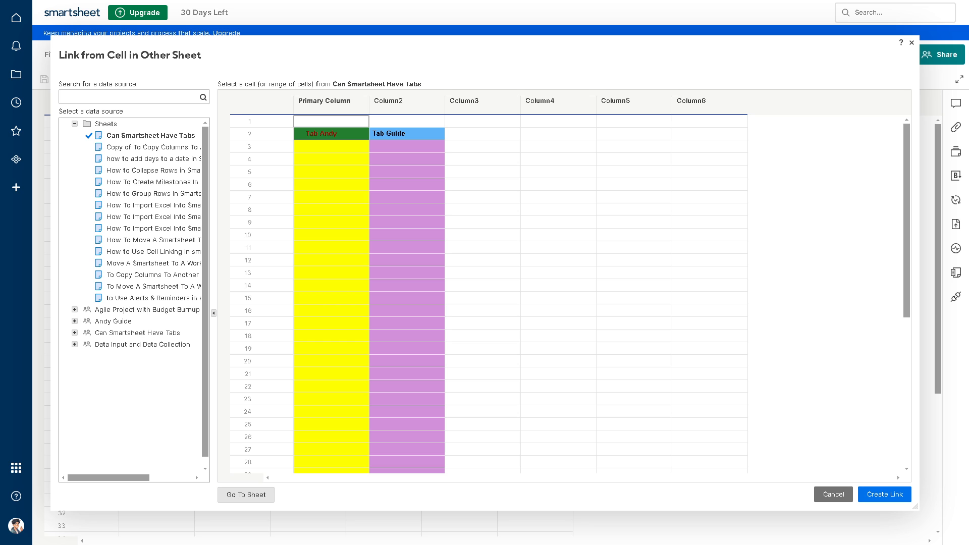
{"action": "left_click", "coordinate": [722, 424]}
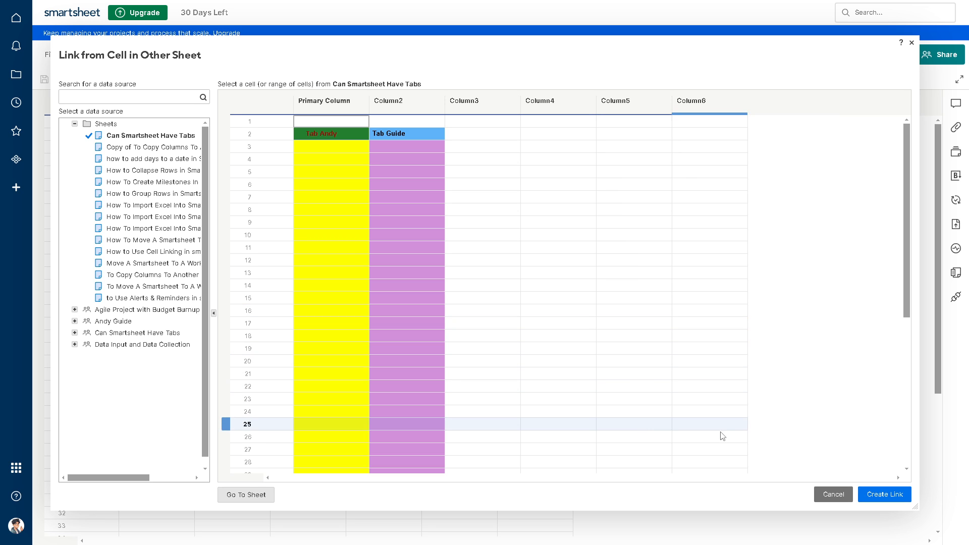
{"action": "left_click", "coordinate": [883, 494]}
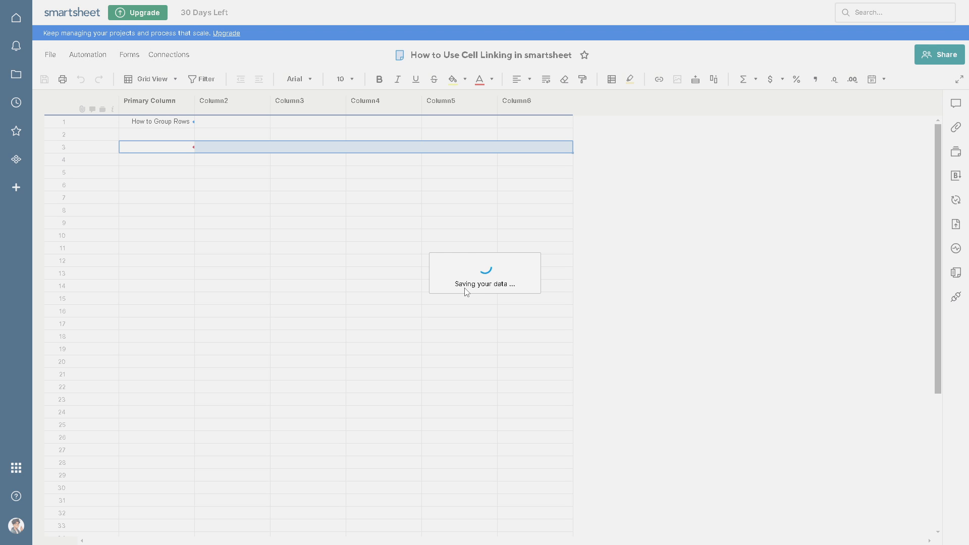